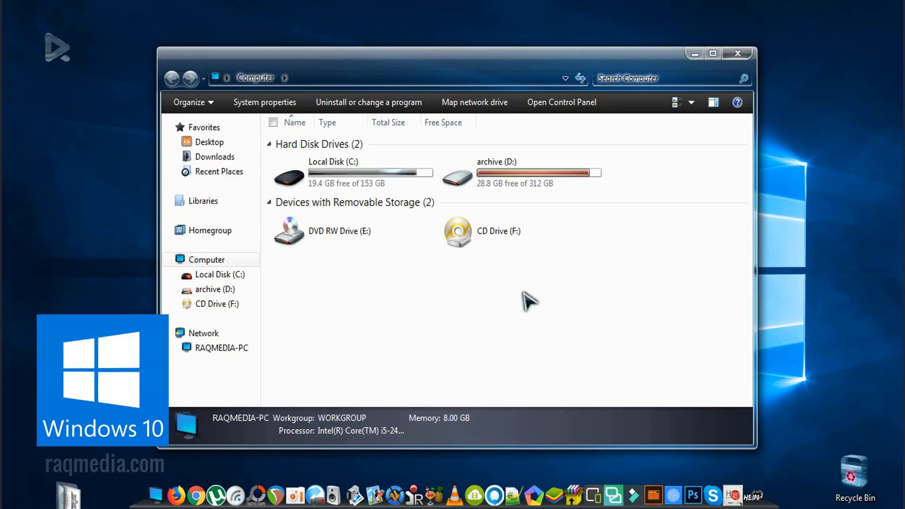
pyautogui.moveTo(534, 309)
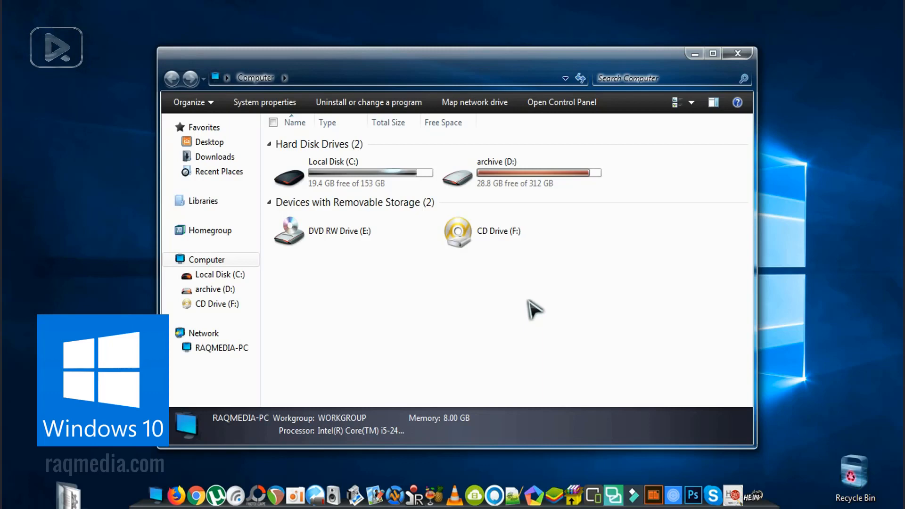
pyautogui.moveTo(545, 278)
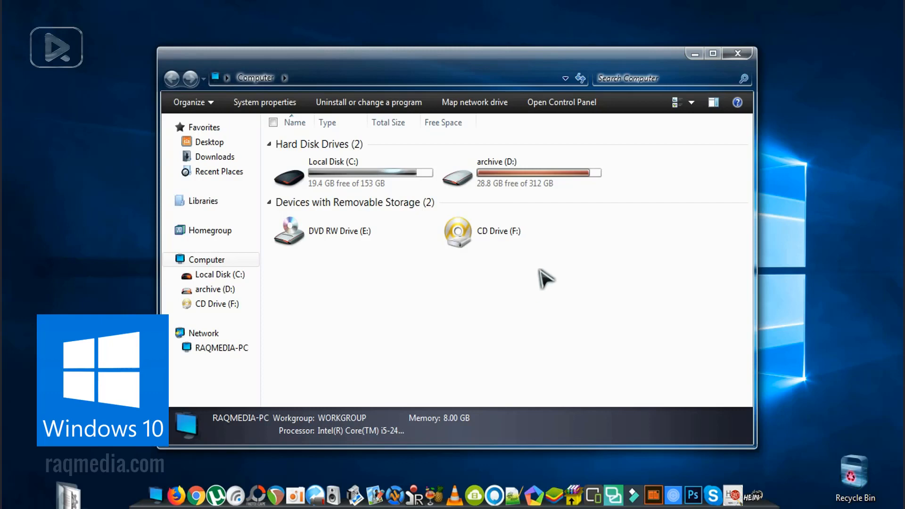
pyautogui.moveTo(543, 261)
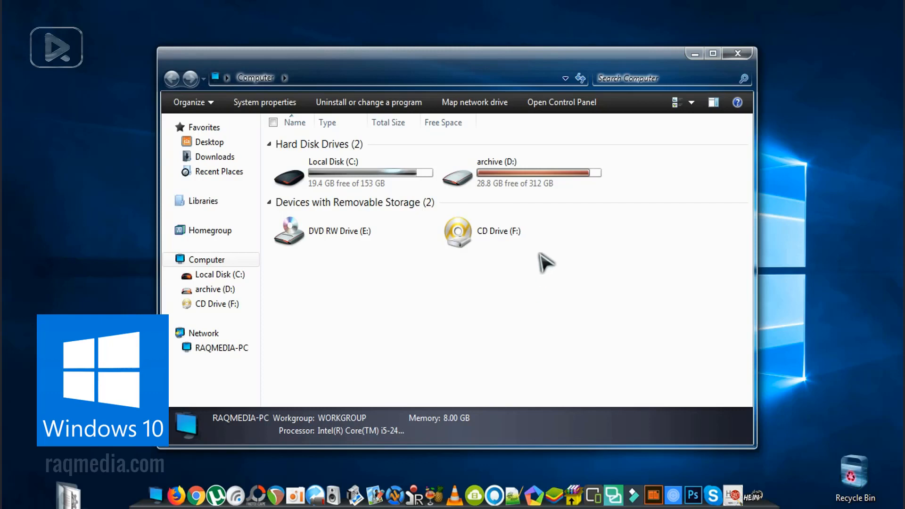
pyautogui.moveTo(528, 312)
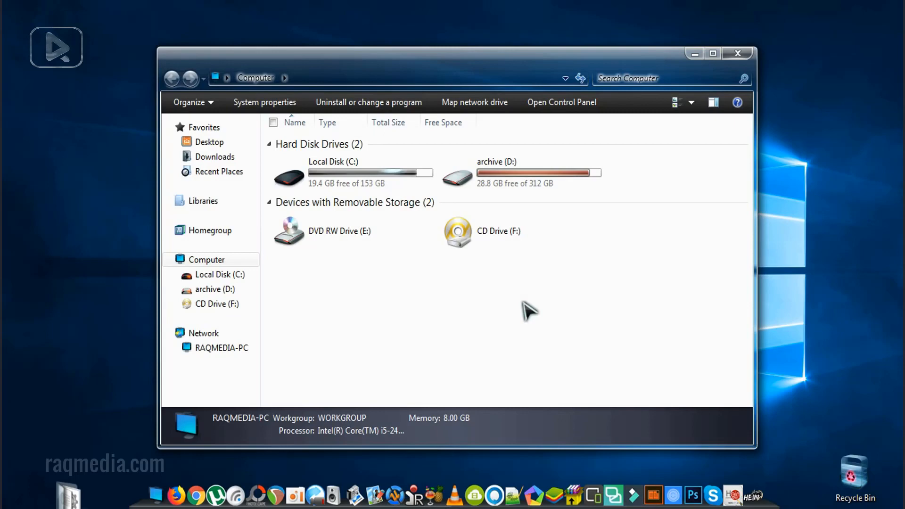
pyautogui.moveTo(498, 350)
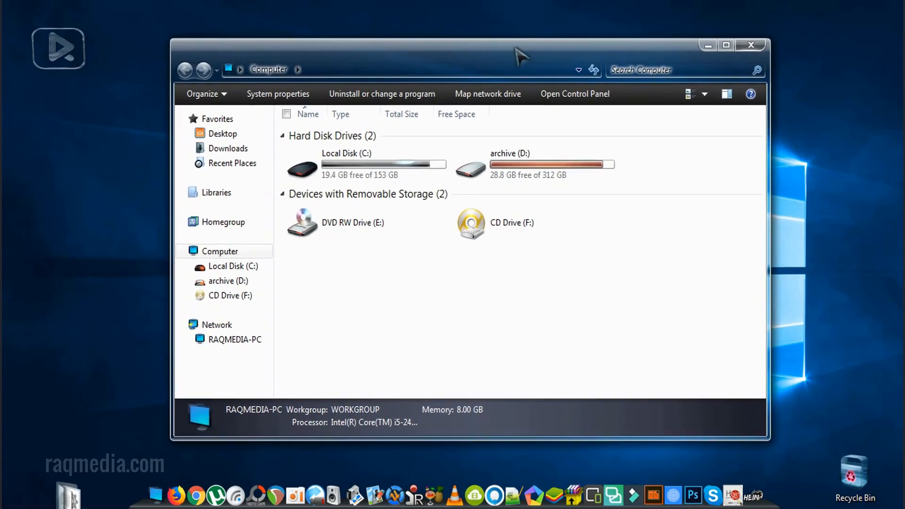
pyautogui.moveTo(475, 318)
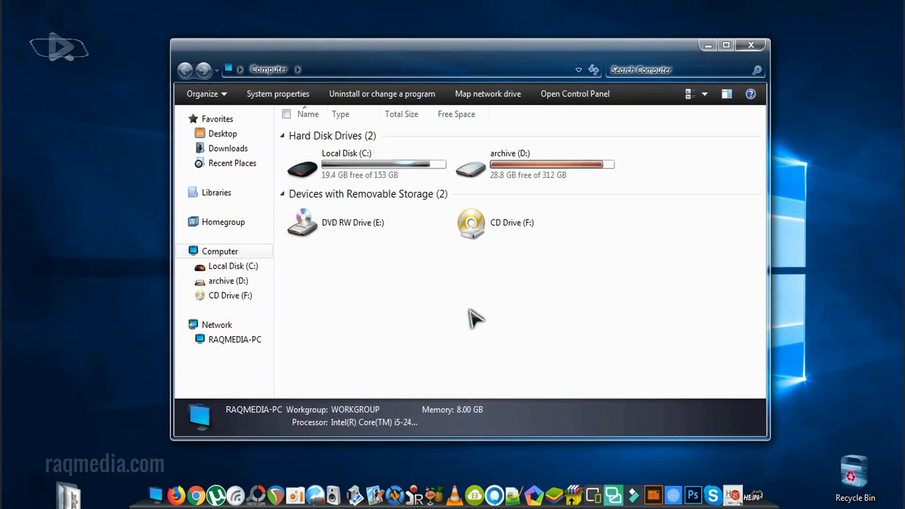
pyautogui.moveTo(278, 93)
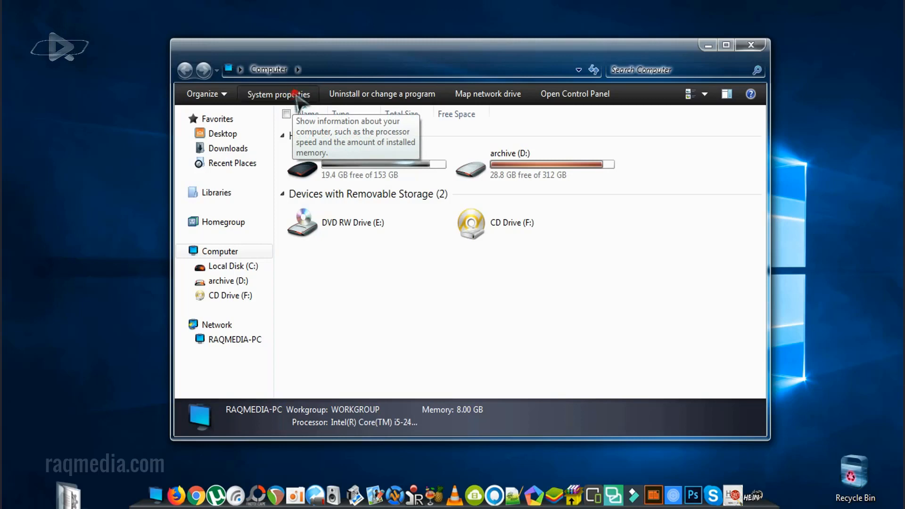
# Step: Open the computer's System properties and go to Advanced system settings
pyautogui.click(278, 94)
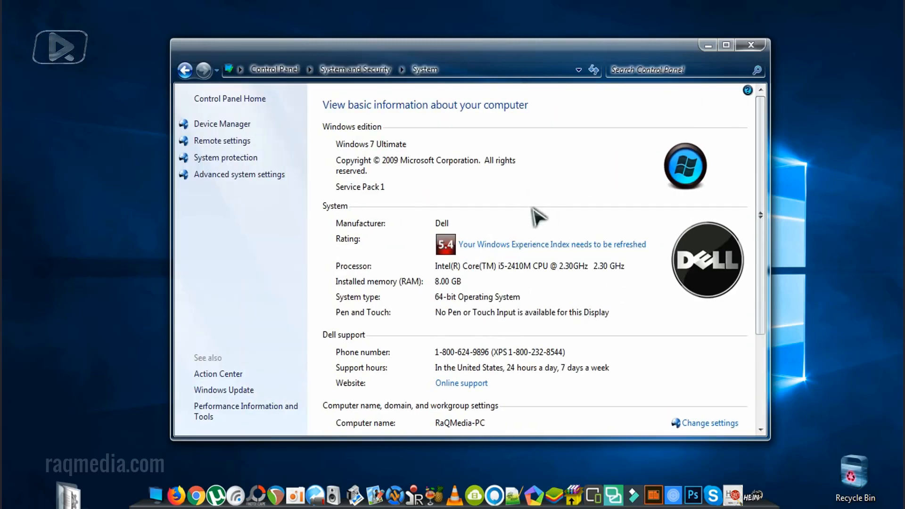
pyautogui.moveTo(265, 180)
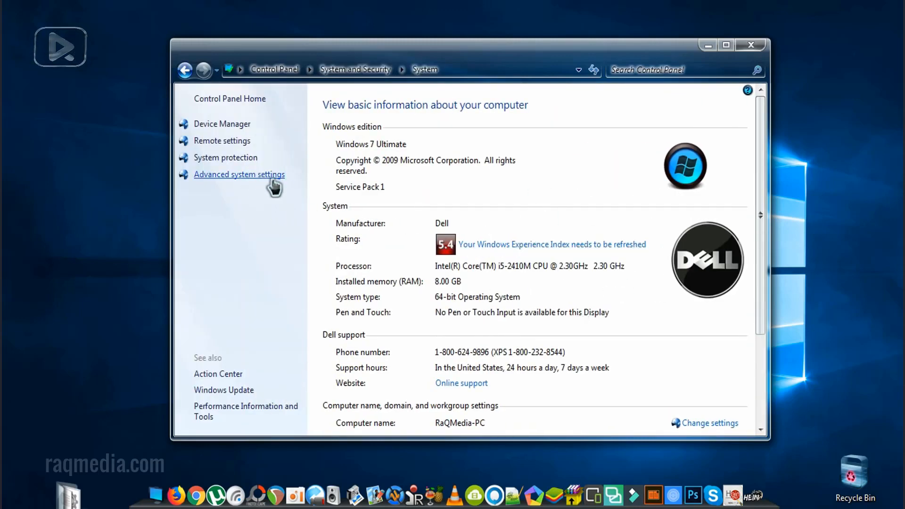
pyautogui.click(239, 174)
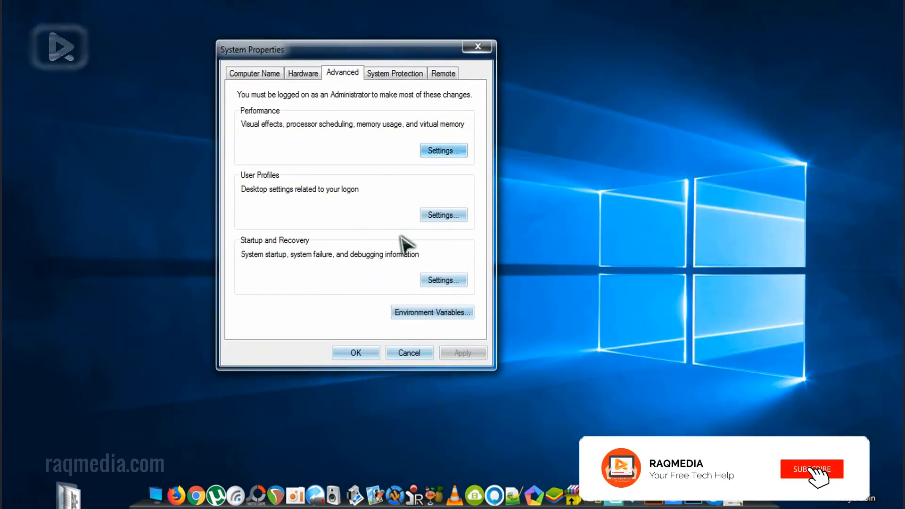
# Step: Show the System Protection tab listing protection for Local Disk C and archive D
pyautogui.click(395, 73)
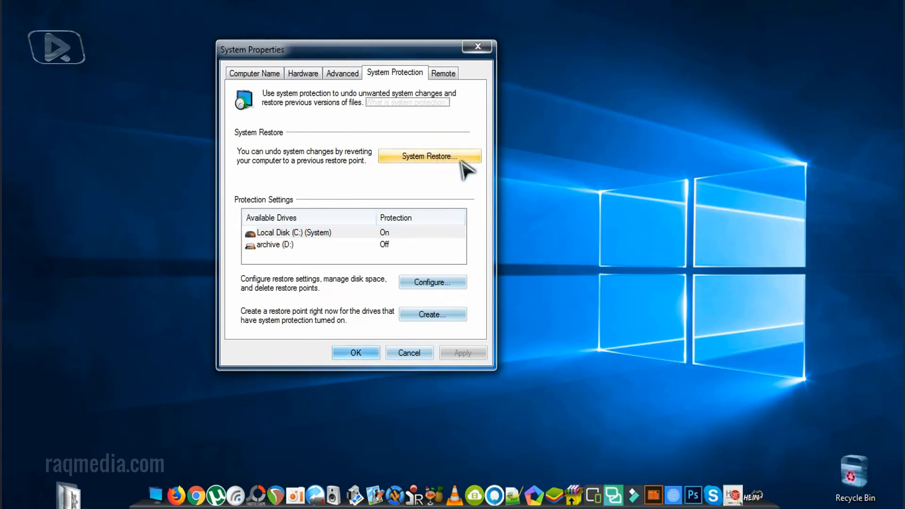
pyautogui.moveTo(482, 251)
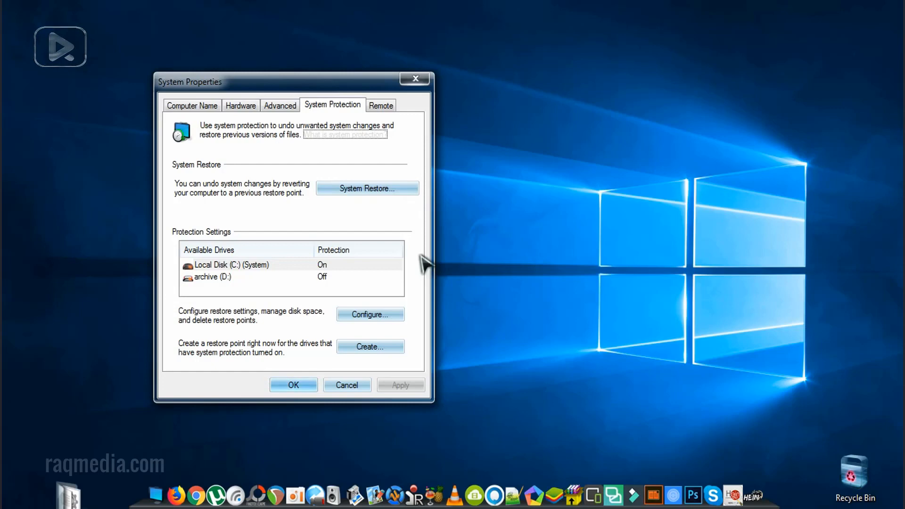
pyautogui.moveTo(498, 295)
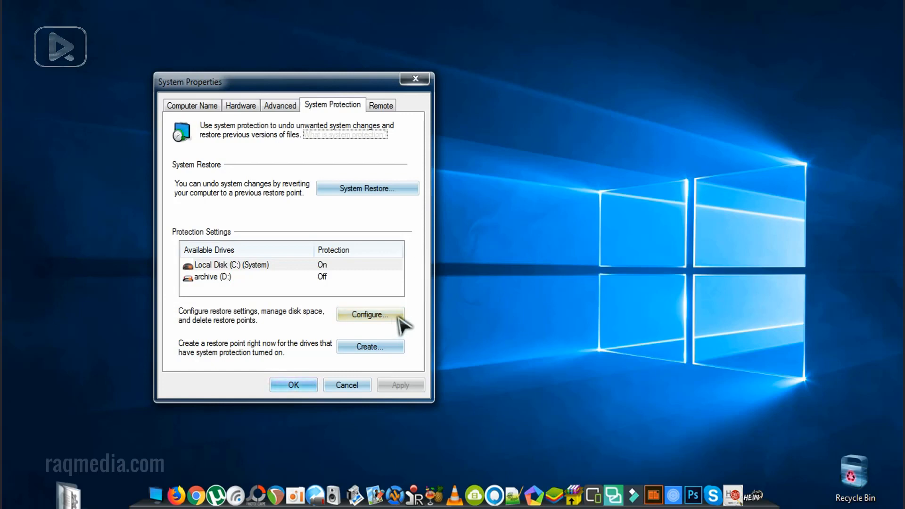
# Step: Open the protection settings for Local Disk (C:)
pyautogui.click(369, 315)
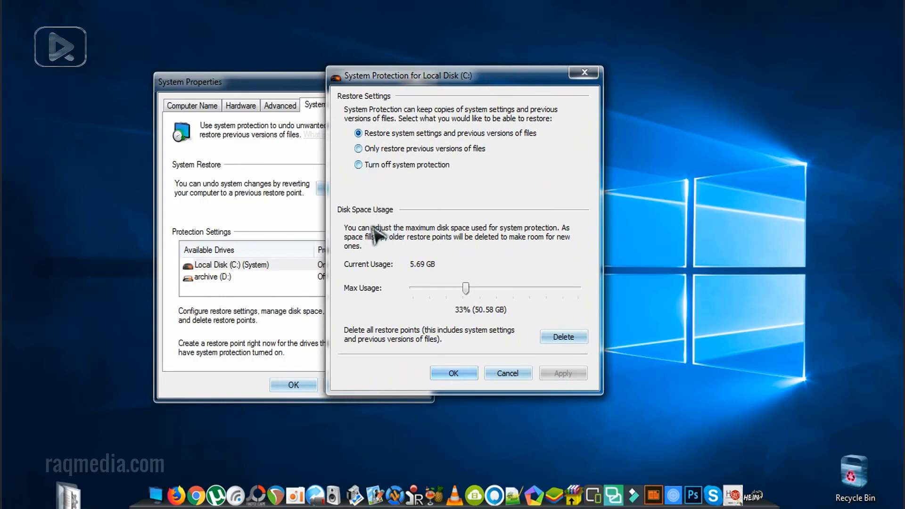
pyautogui.moveTo(391, 228)
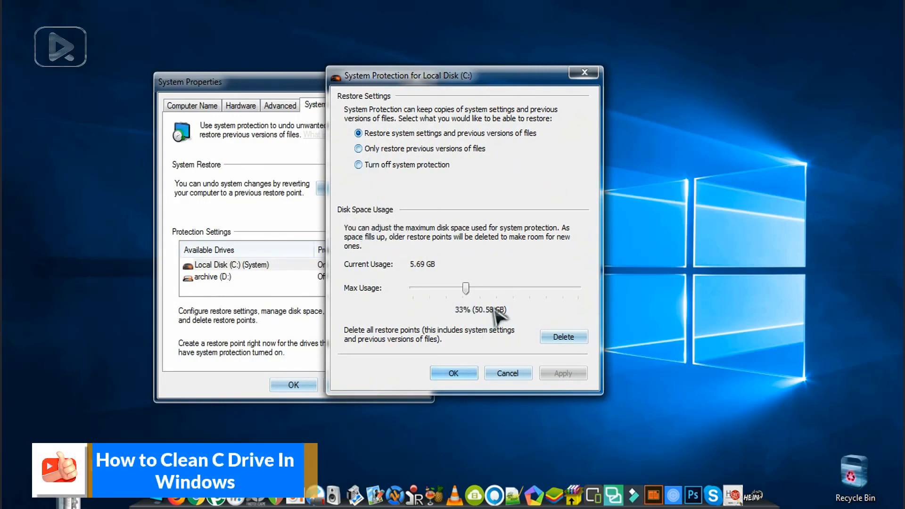
pyautogui.moveTo(496, 314)
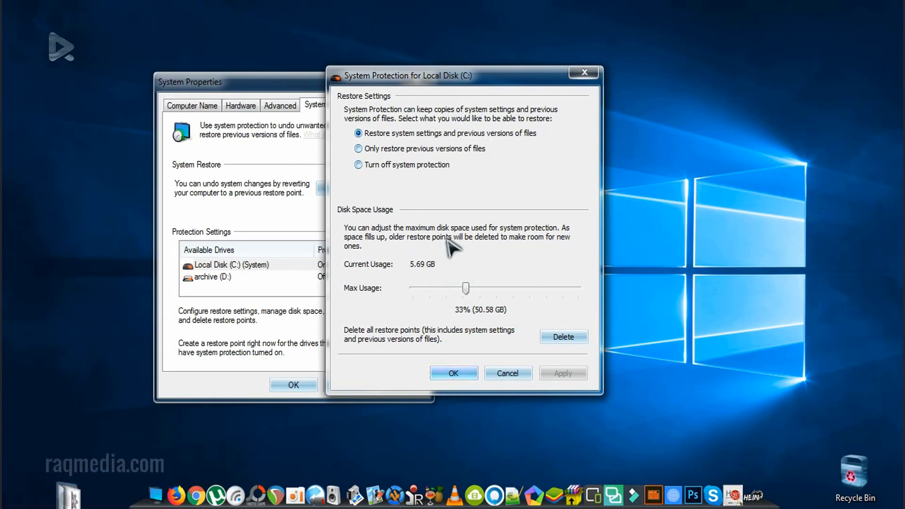
pyautogui.moveTo(473, 254)
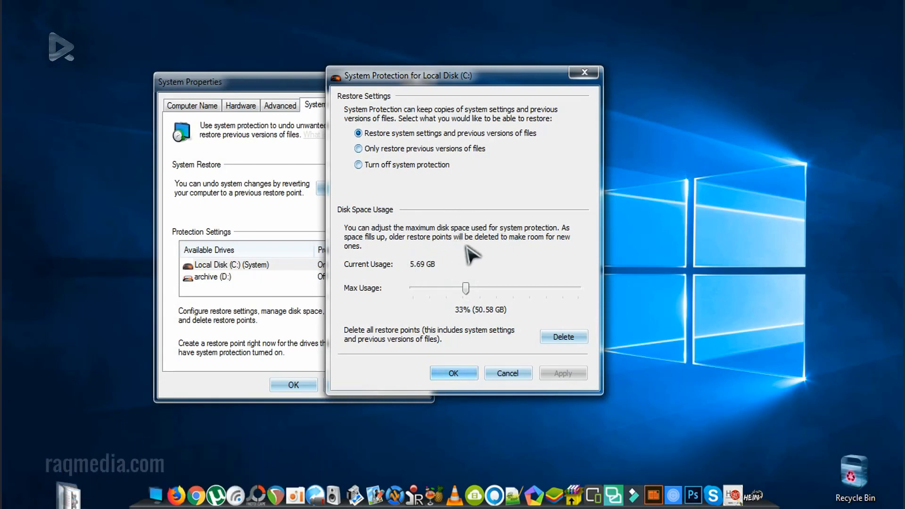
pyautogui.moveTo(516, 323)
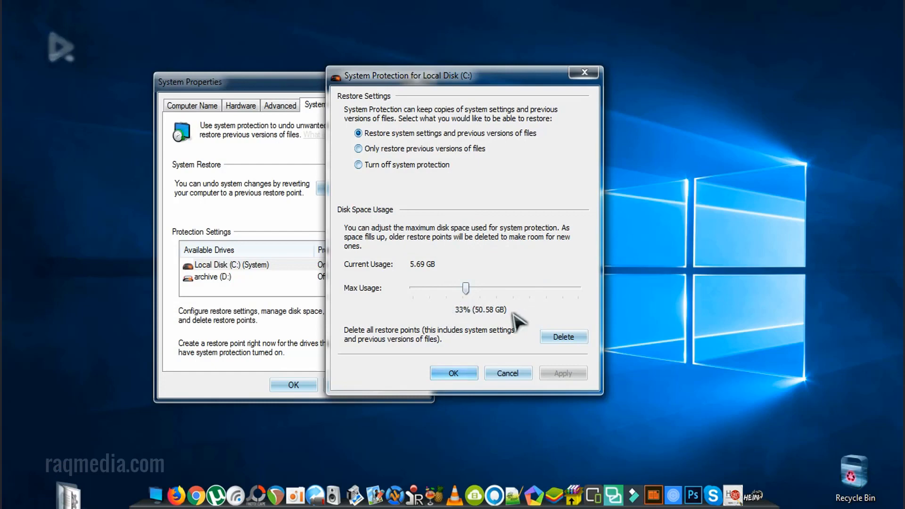
pyautogui.moveTo(484, 320)
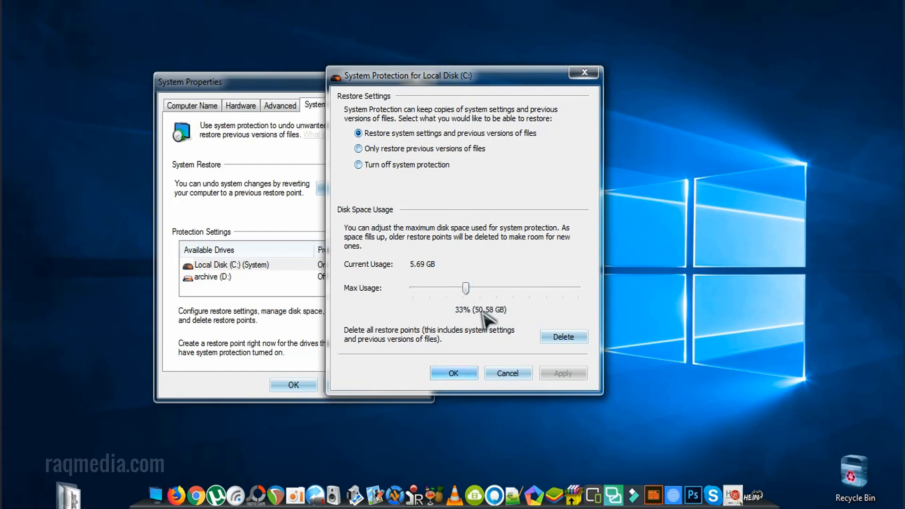
pyautogui.moveTo(528, 329)
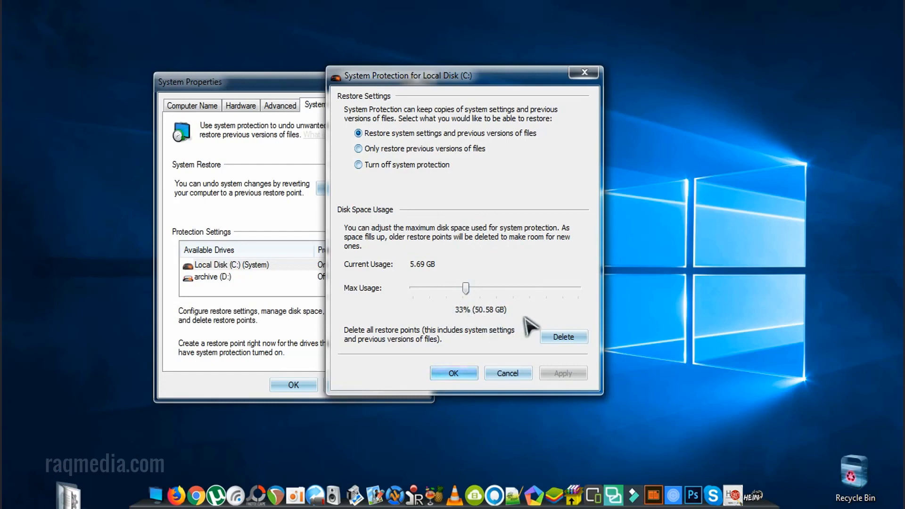
pyautogui.moveTo(505, 349)
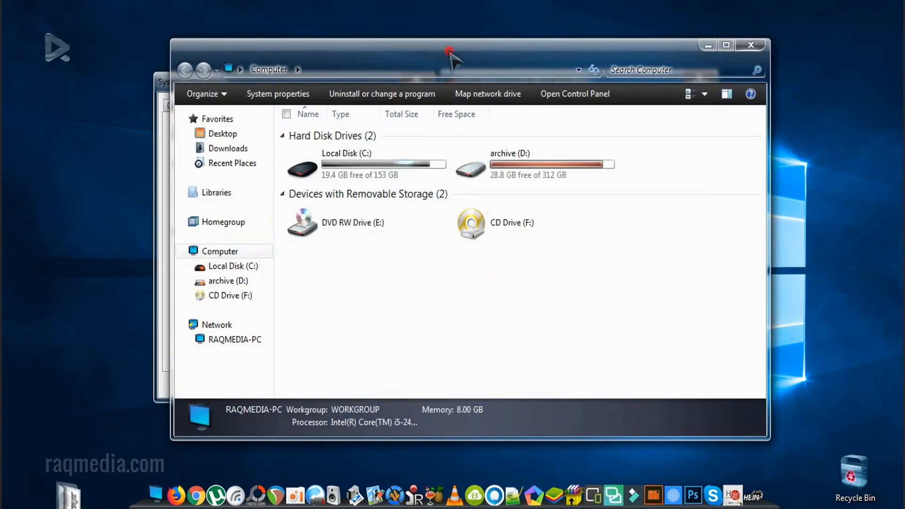
# Step: Bring the System Protection windows for Local Disk C back to the front
pyautogui.click(277, 93)
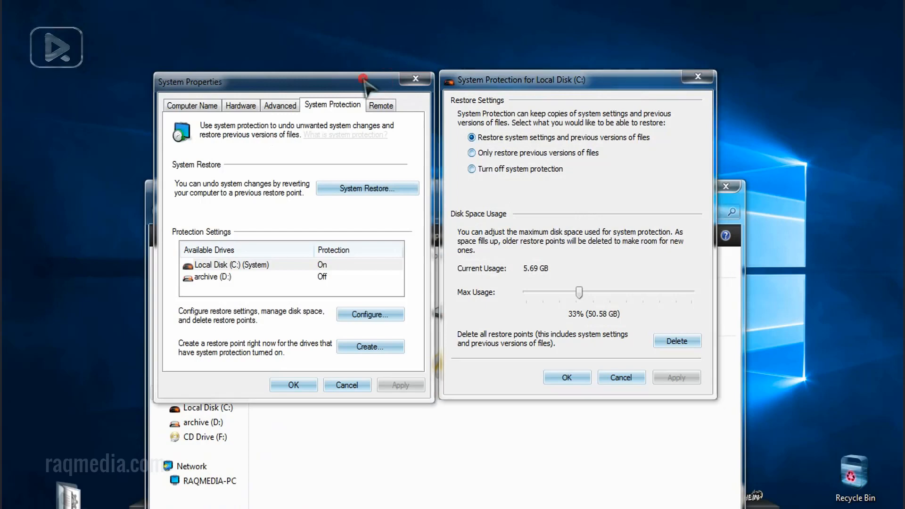
pyautogui.moveTo(691, 198)
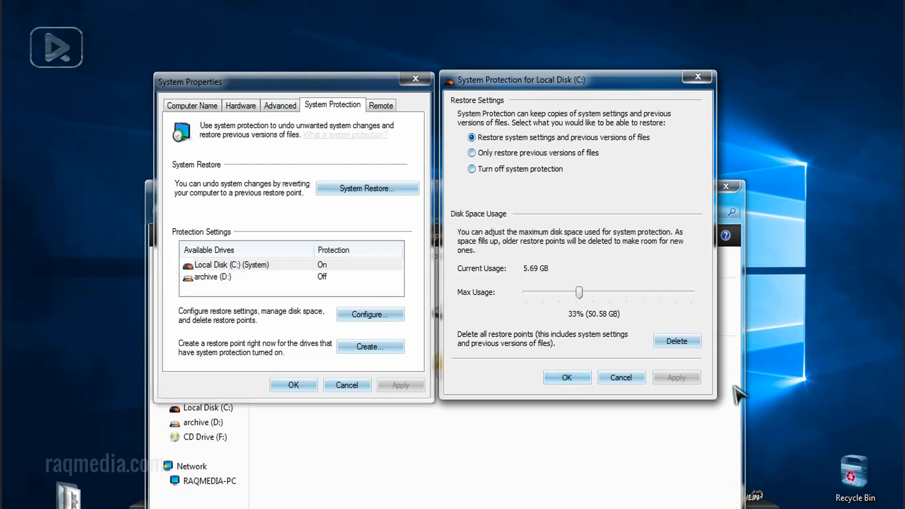
pyautogui.moveTo(629, 183)
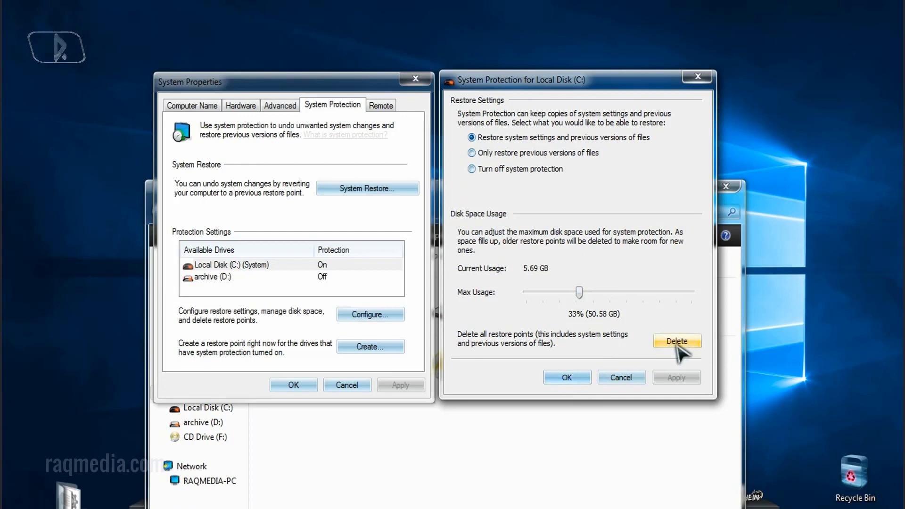
# Step: Delete and confirm removal of all Local Disk C restore points, dismissing the success message
pyautogui.click(676, 340)
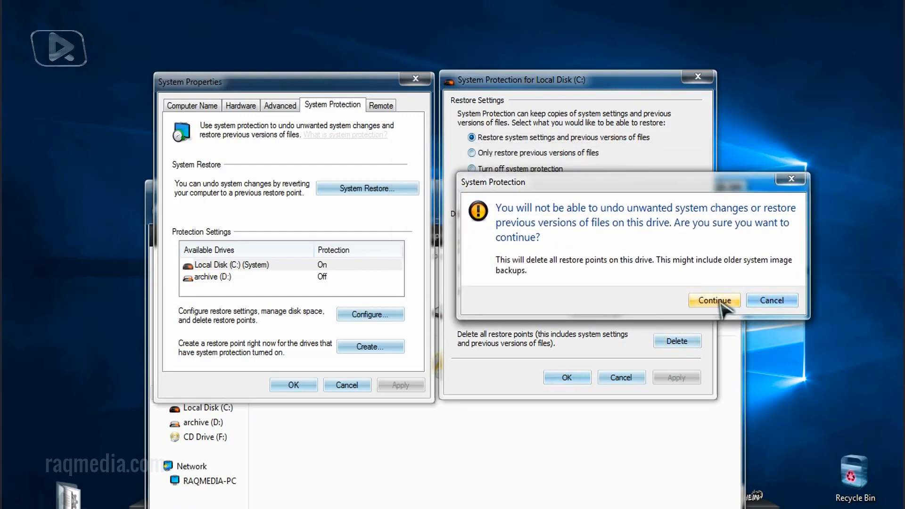
pyautogui.click(713, 300)
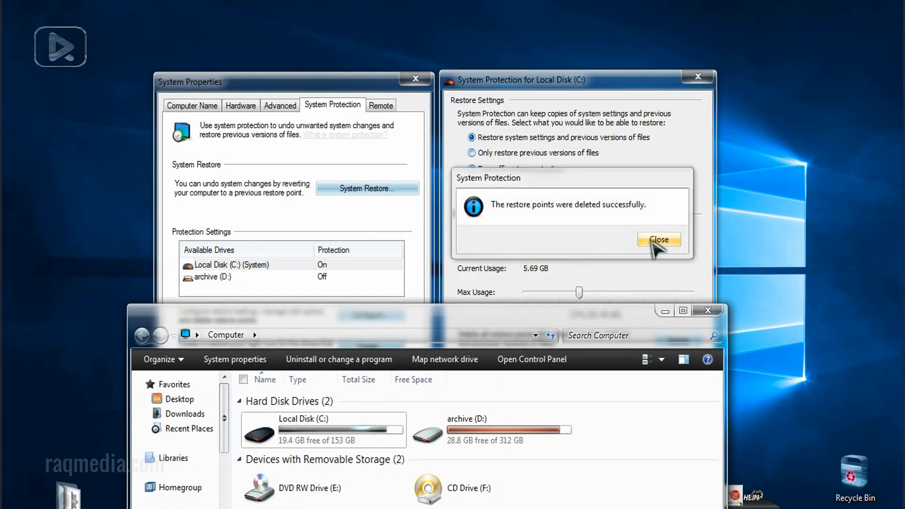
pyautogui.click(658, 239)
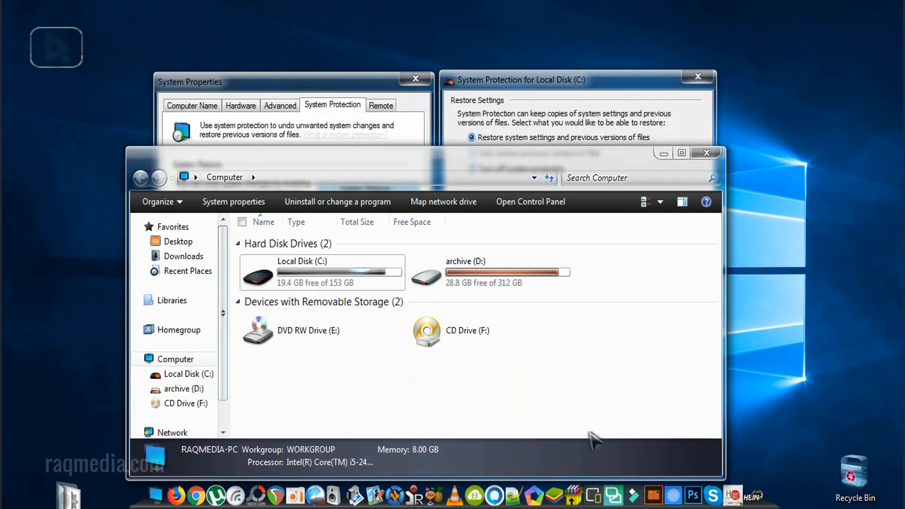
# Step: Refresh the Computer drive overview to update free-space figures
pyautogui.rightClick(508, 376)
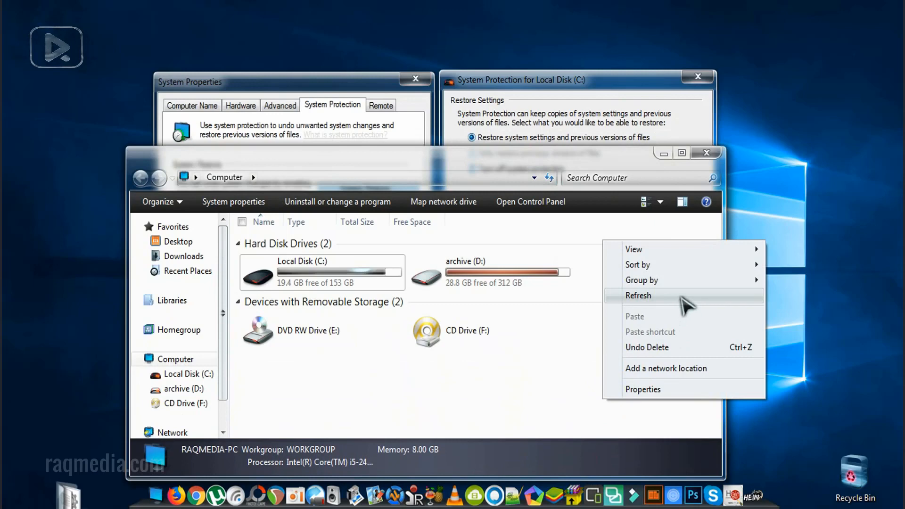
pyautogui.click(638, 295)
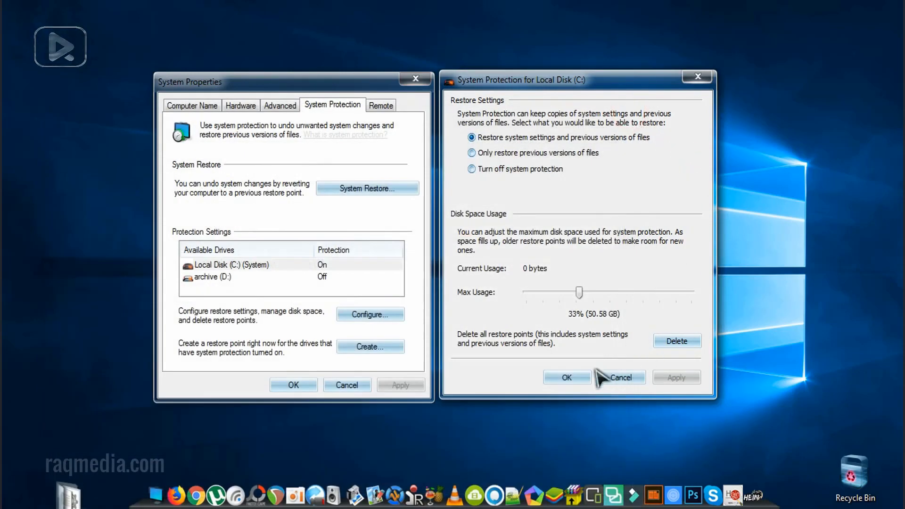
pyautogui.moveTo(571, 288)
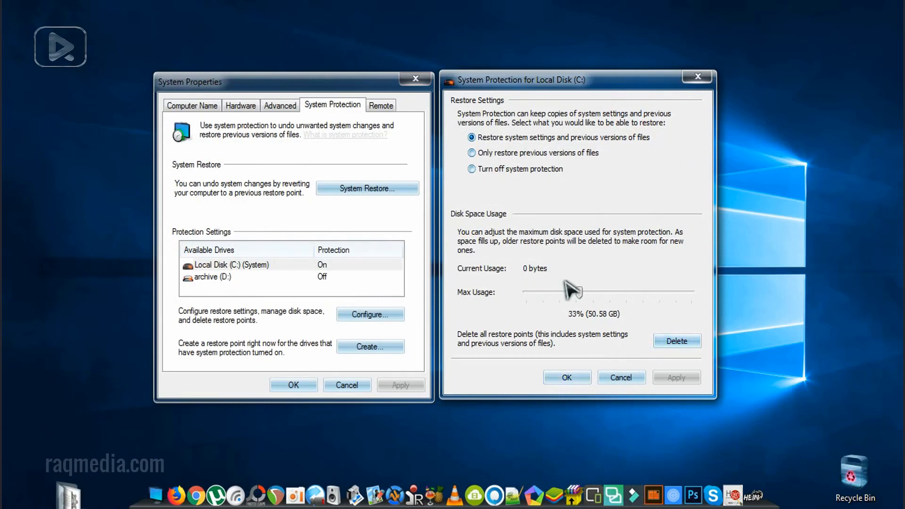
# Step: Drag the C: Max Usage slider from 33% down to 2% (3.07 GB)
pyautogui.moveTo(574, 292); pyautogui.dragTo(583, 291)
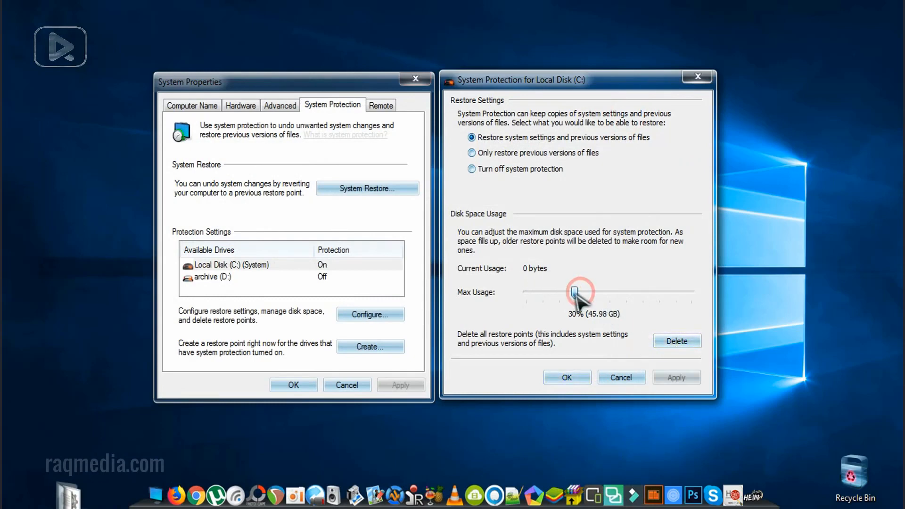
pyautogui.moveTo(580, 291); pyautogui.dragTo(542, 291)
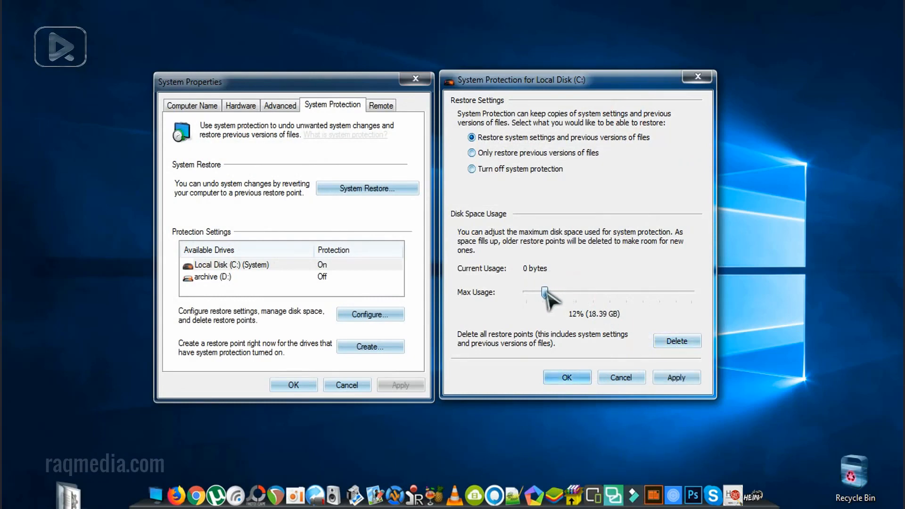
pyautogui.moveTo(544, 291); pyautogui.dragTo(537, 291)
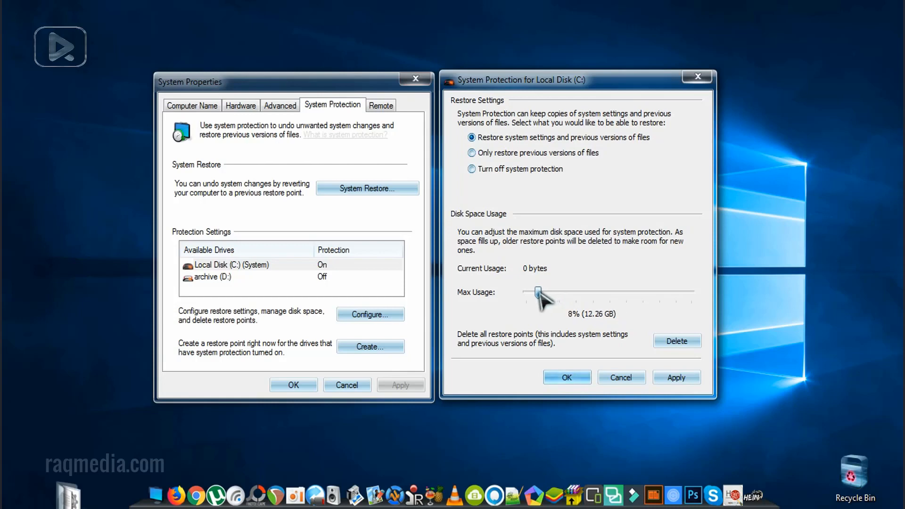
pyautogui.moveTo(537, 291); pyautogui.dragTo(532, 291)
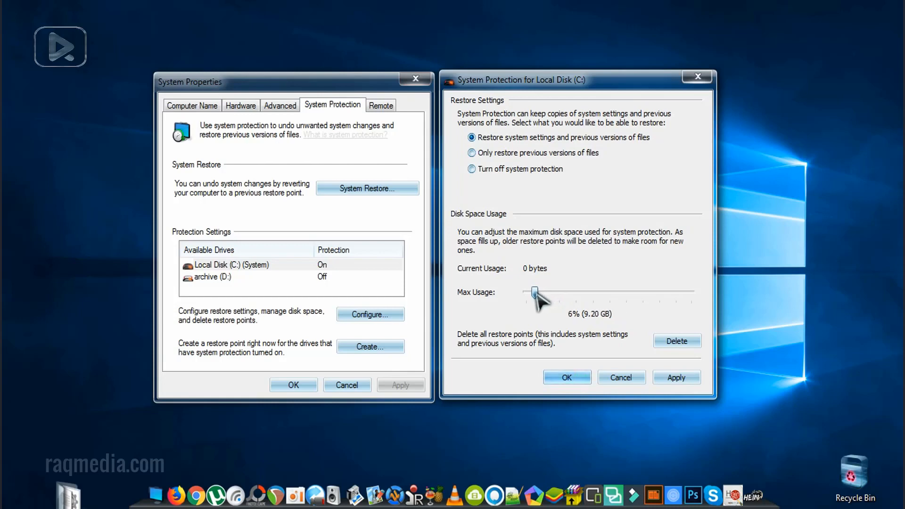
pyautogui.moveTo(534, 294); pyautogui.dragTo(527, 293)
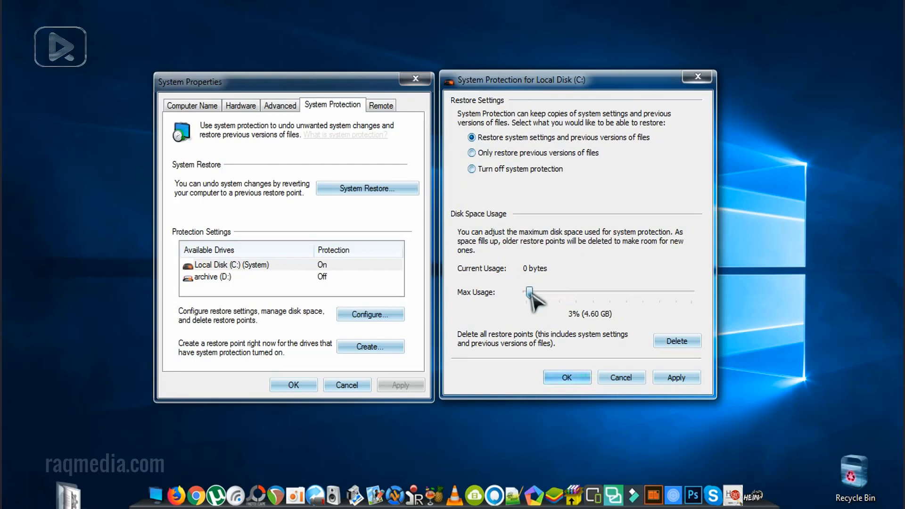
pyautogui.moveTo(529, 292); pyautogui.dragTo(527, 291)
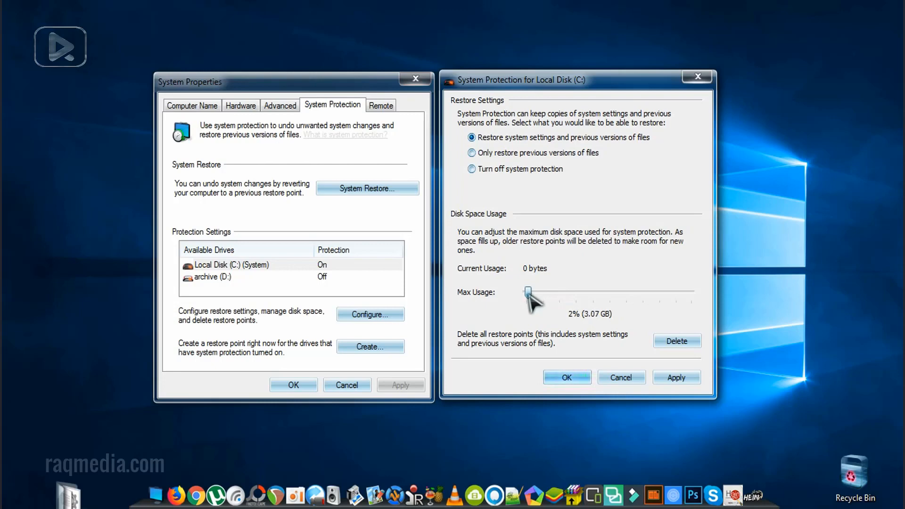
pyautogui.moveTo(603, 329)
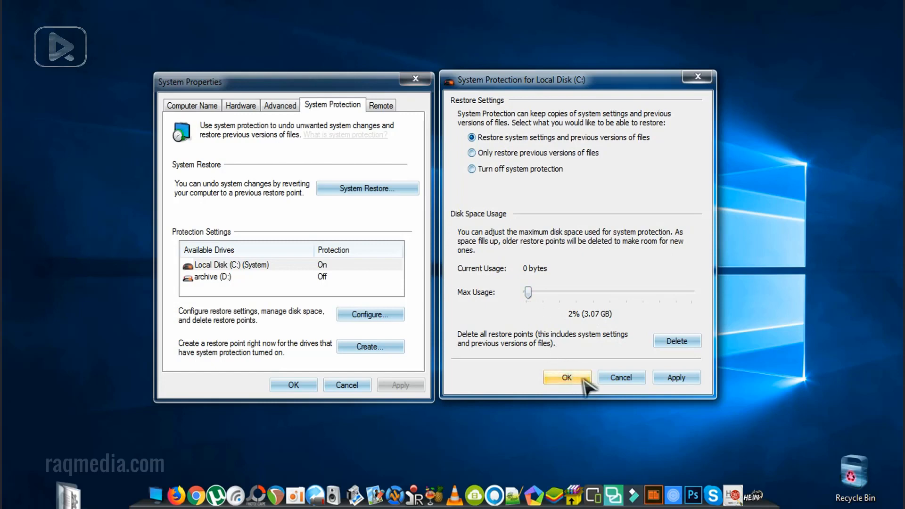
# Step: Apply the 2% limit and accept deletion of older restore points
pyautogui.click(566, 377)
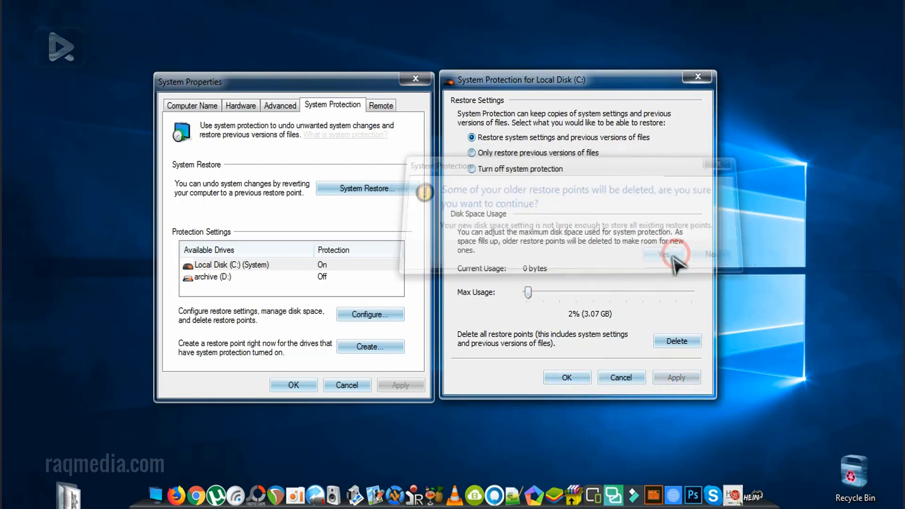
pyautogui.click(665, 254)
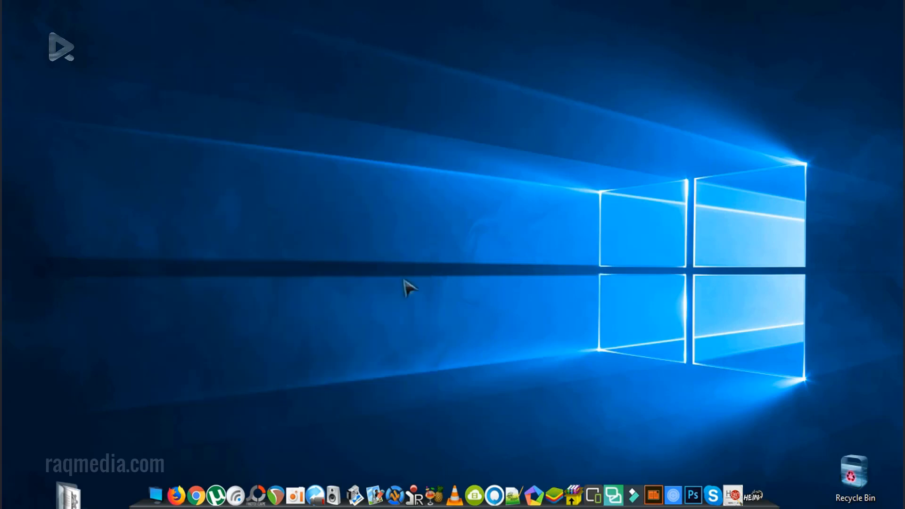
pyautogui.moveTo(591, 309)
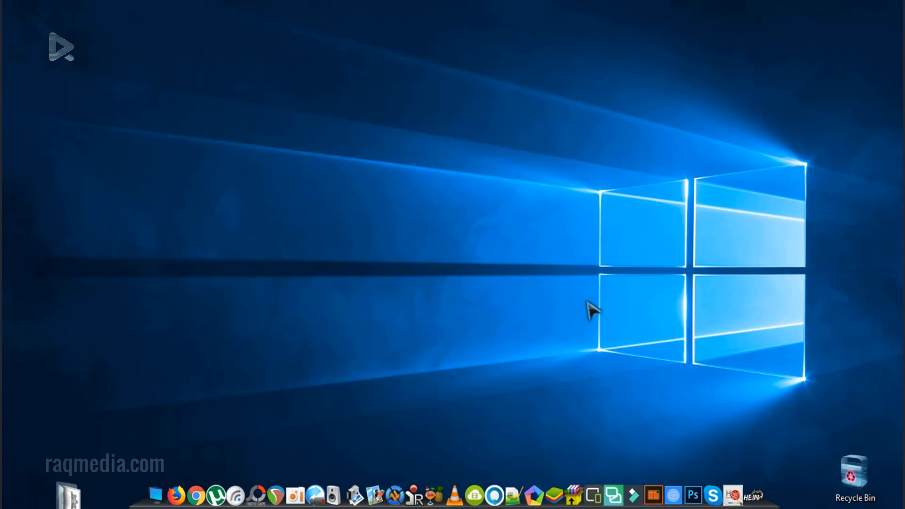